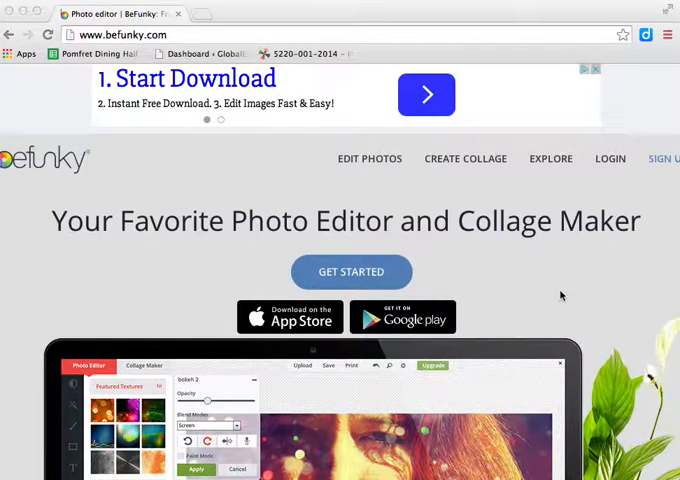
mouse_move(560, 294)
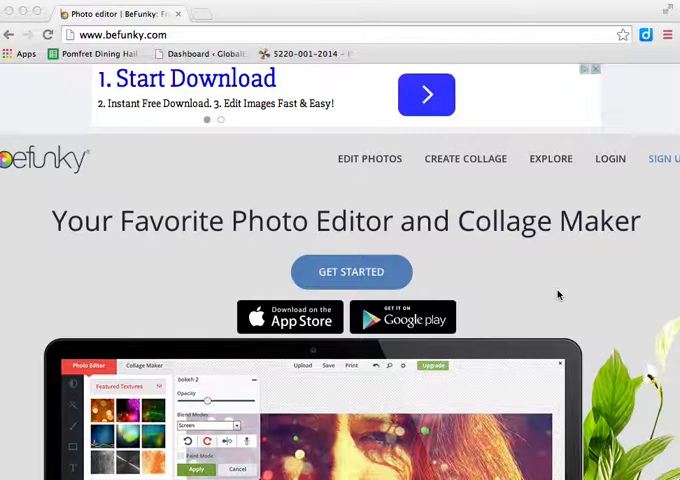
mouse_move(544, 292)
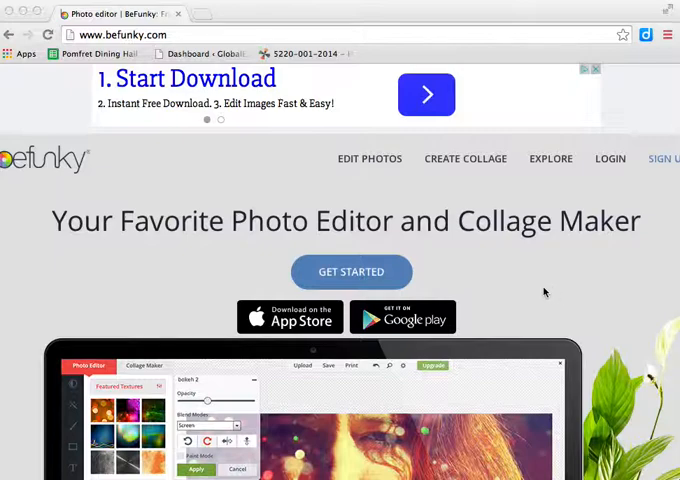
Start the photo editor via Get Started and choose My Computer as the photo source.
scroll("down", 3)
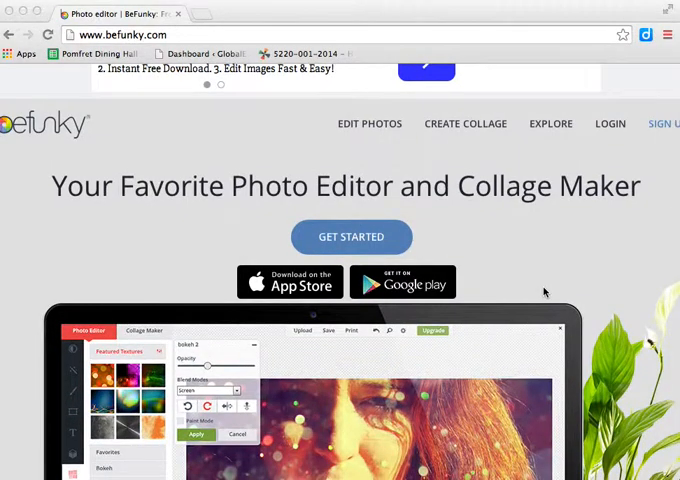
scroll("down", 3)
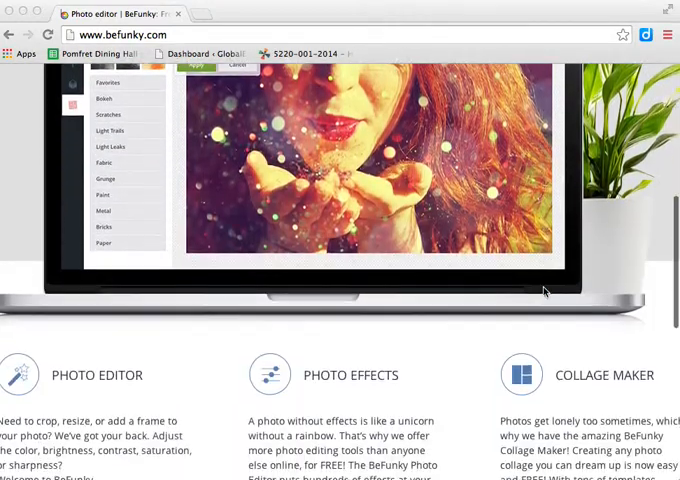
scroll("up", 3)
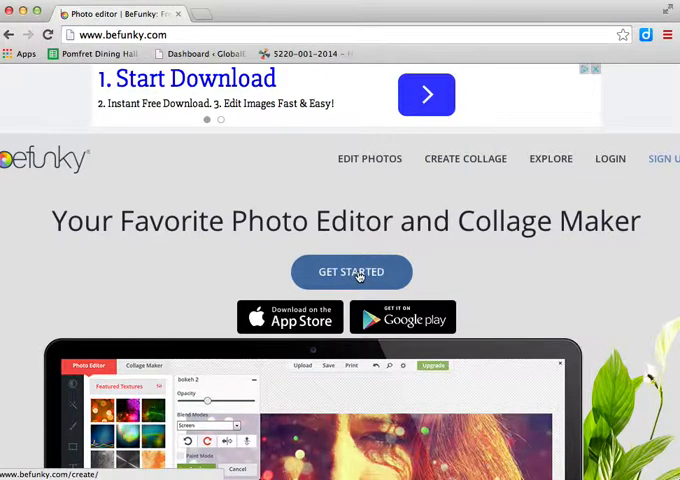
left_click(352, 272)
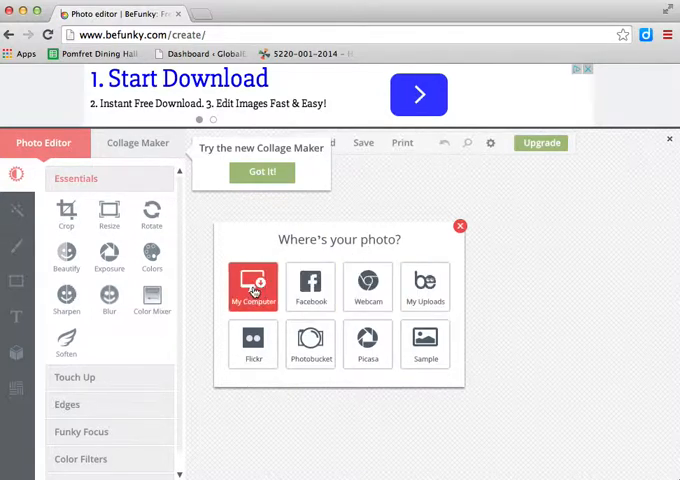
left_click(460, 226)
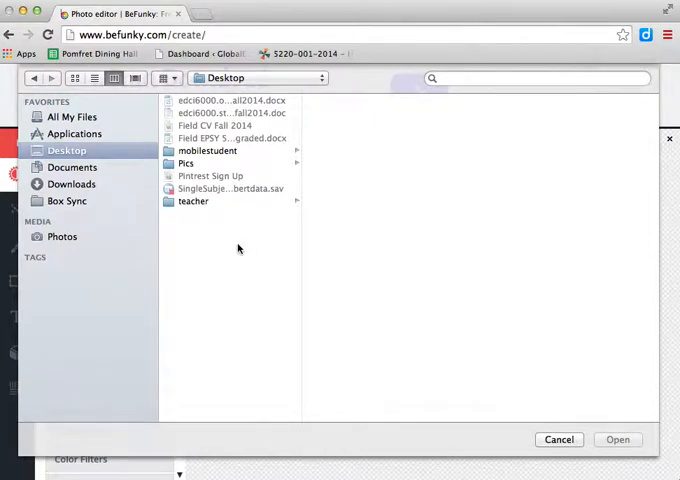
Browse the Pics folder past screenshots and group photos, selecting the family photo with the little girl.
left_click(186, 164)
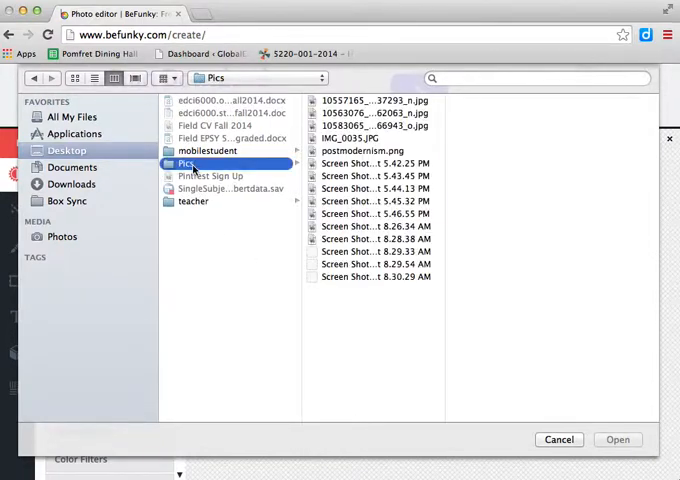
mouse_move(378, 228)
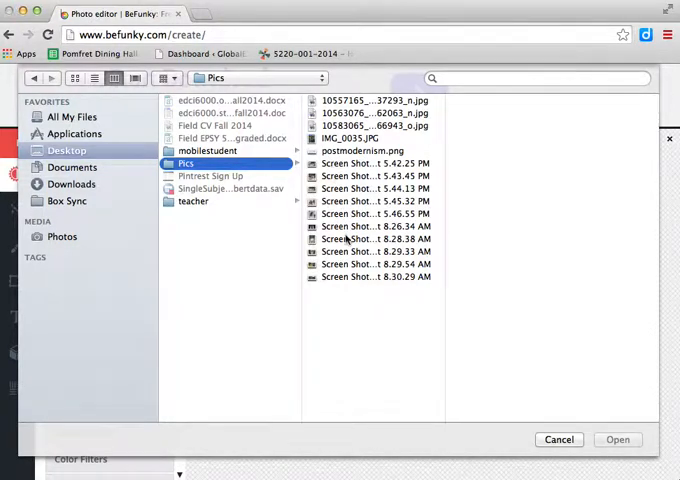
left_click(376, 276)
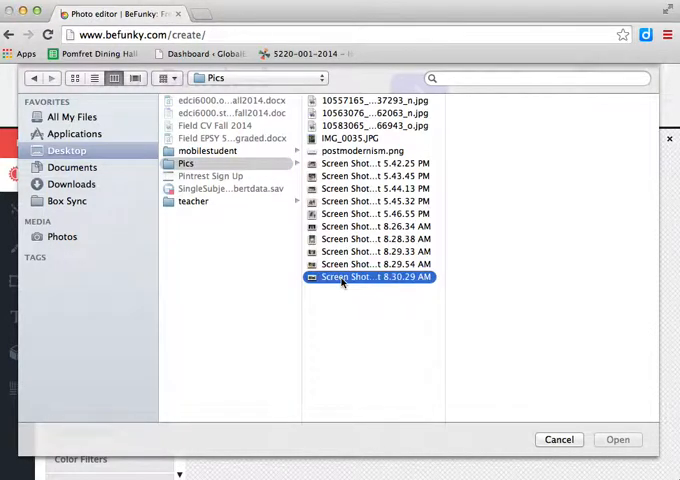
left_click(374, 276)
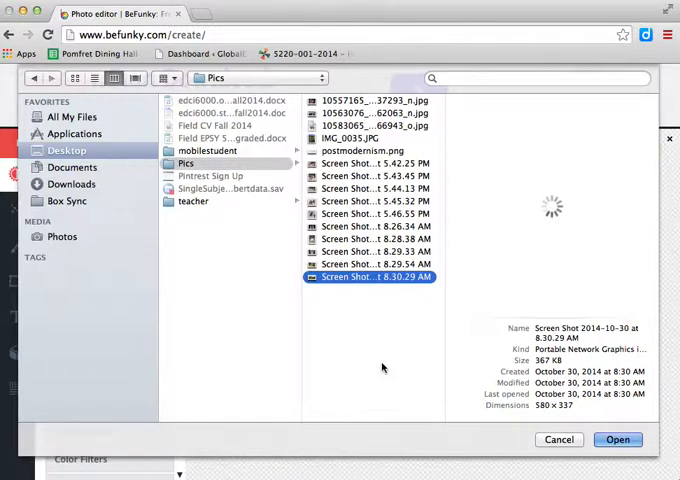
left_click(372, 264)
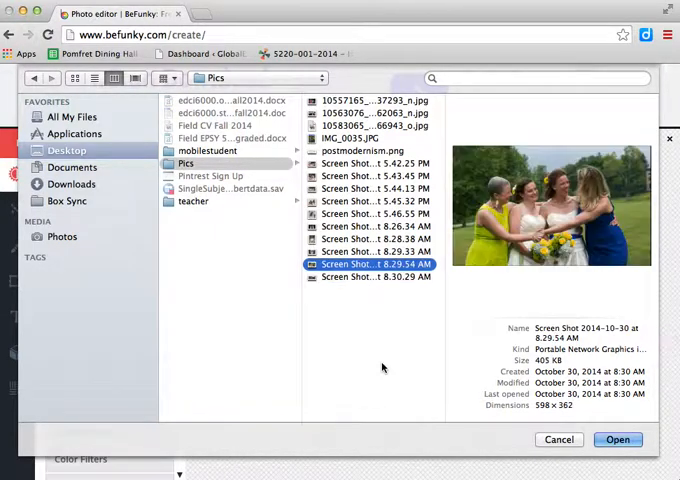
left_click(376, 252)
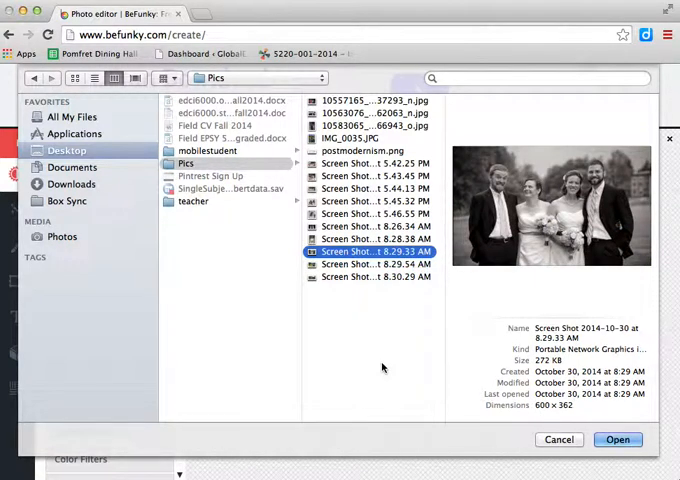
left_click(376, 212)
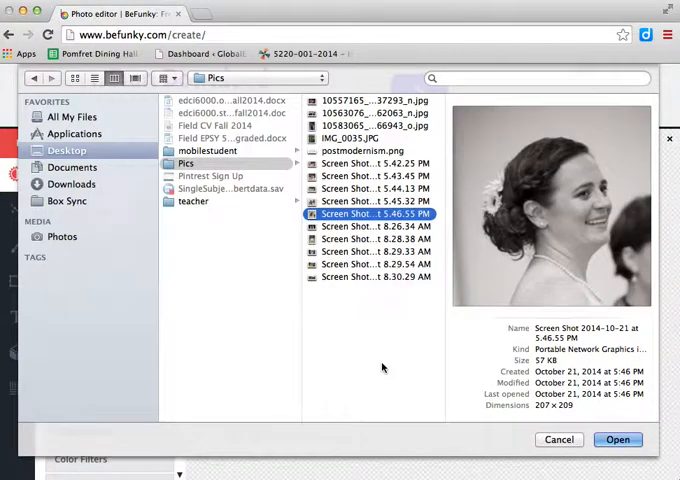
left_click(376, 188)
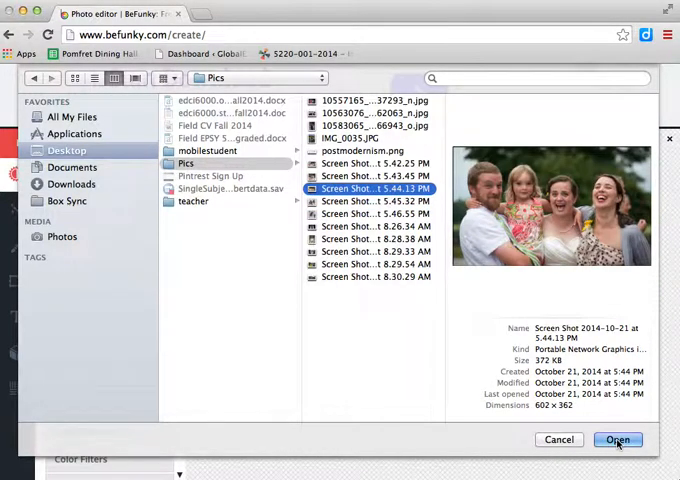
Load the family photo into the editor and dismiss the Collage Maker popup with Got It.
left_click(618, 440)
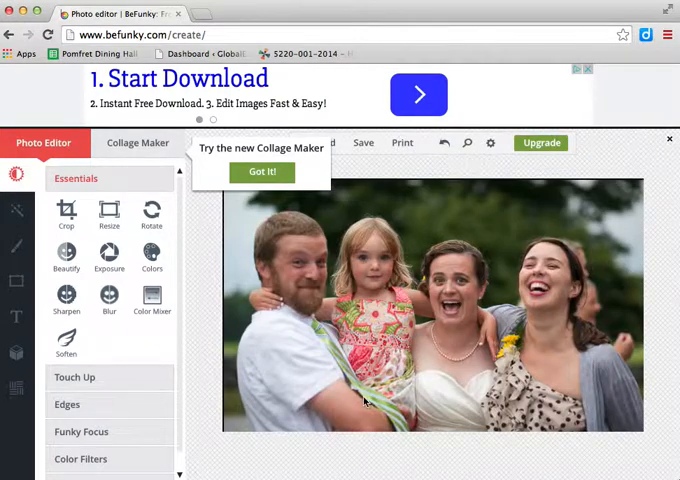
mouse_move(200, 330)
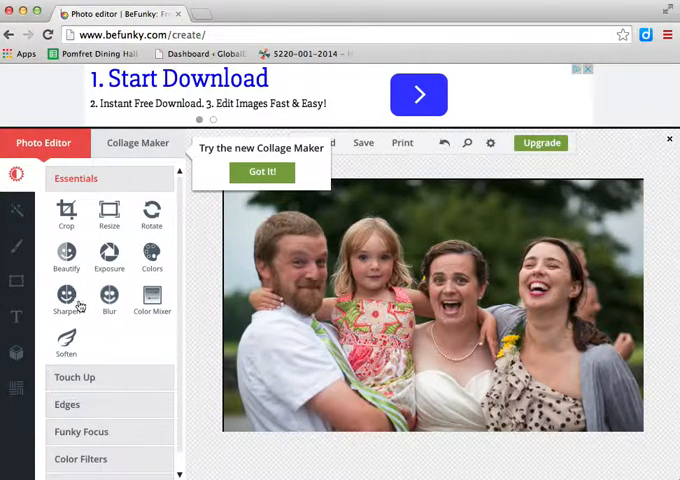
mouse_move(204, 224)
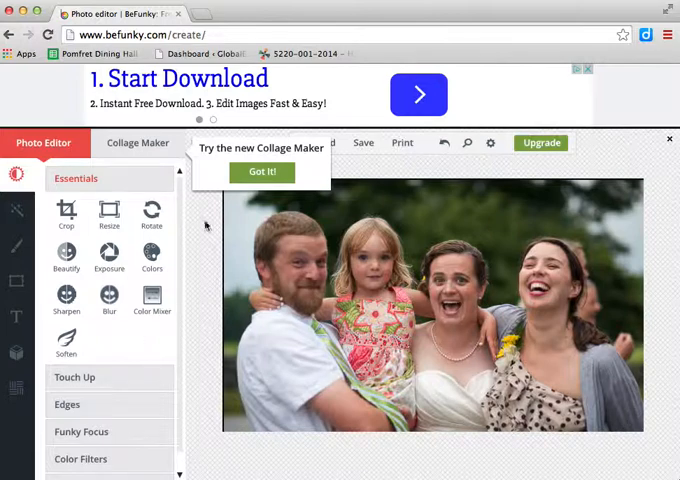
left_click(262, 172)
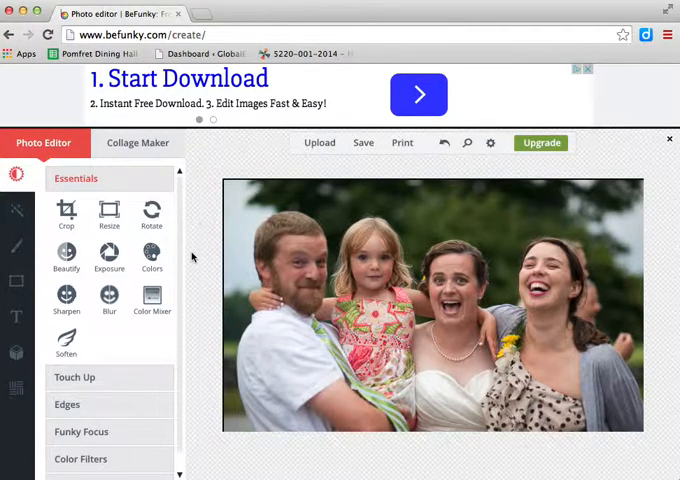
mouse_move(116, 284)
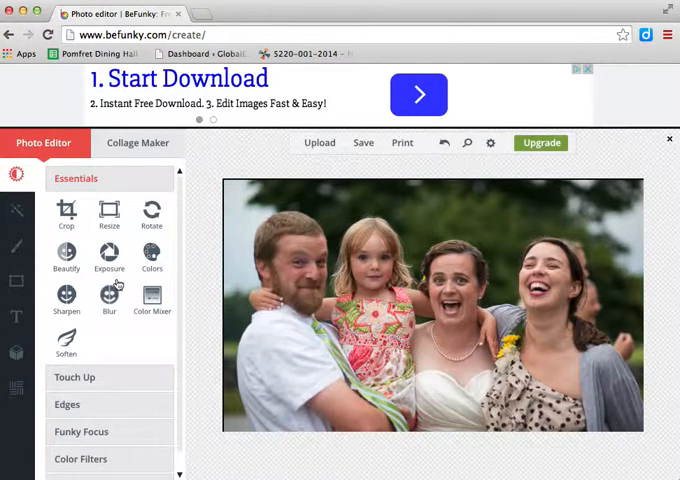
mouse_move(110, 316)
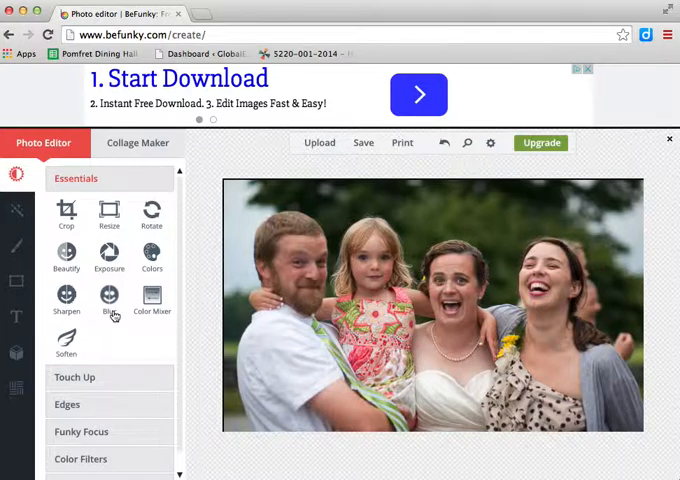
Preview the Focus B&W effect from Funky Focus on the photo, then cancel it.
left_click(80, 432)
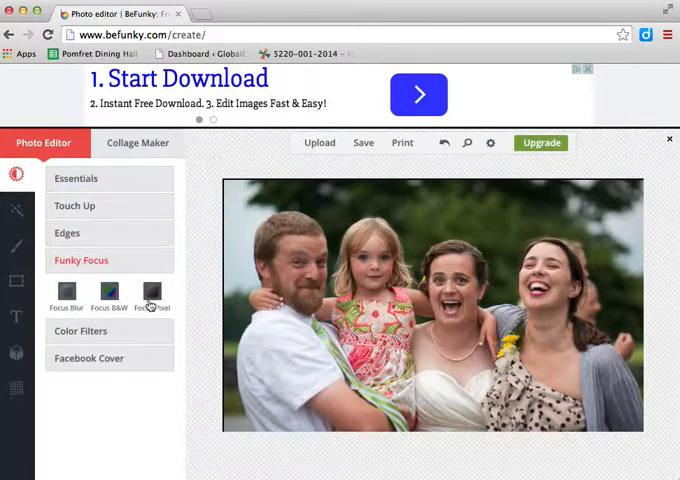
left_click(110, 296)
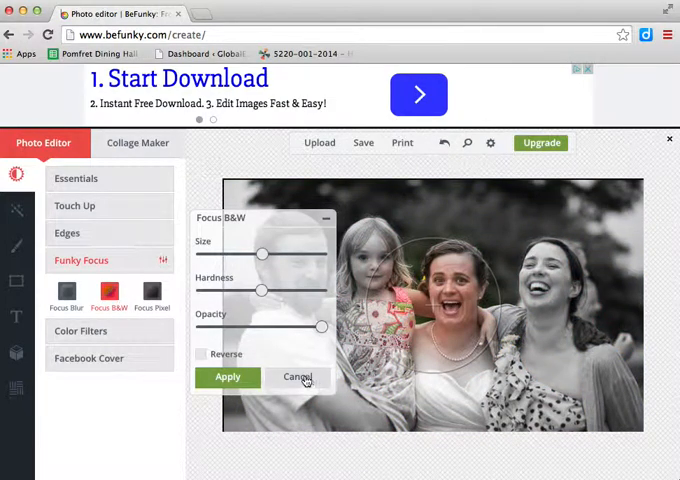
left_click(296, 376)
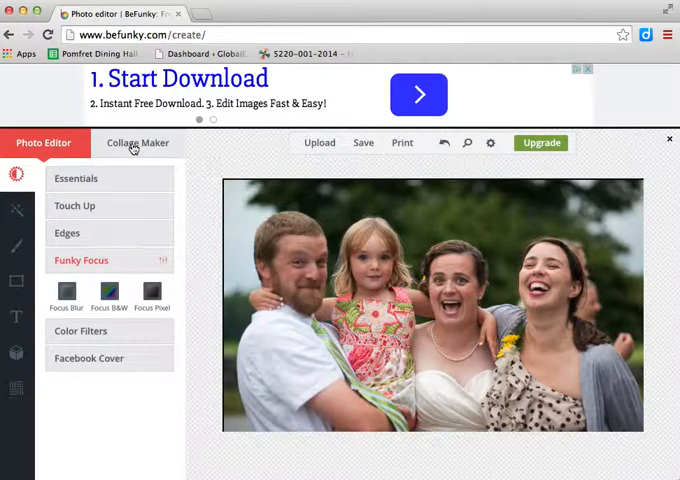
left_click(136, 142)
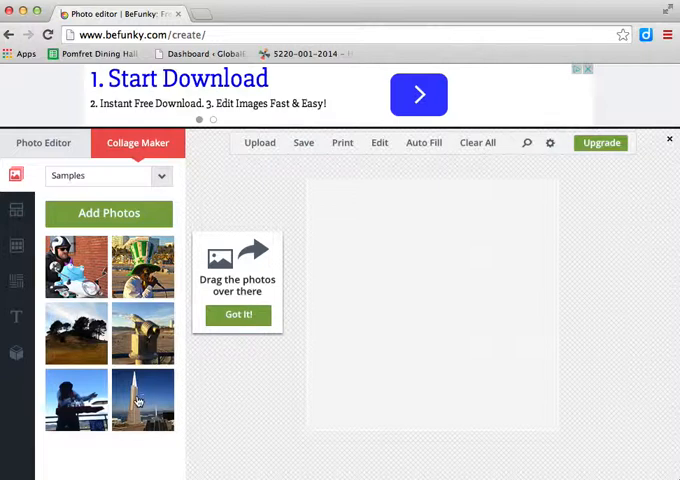
left_click_drag(144, 400, 390, 304)
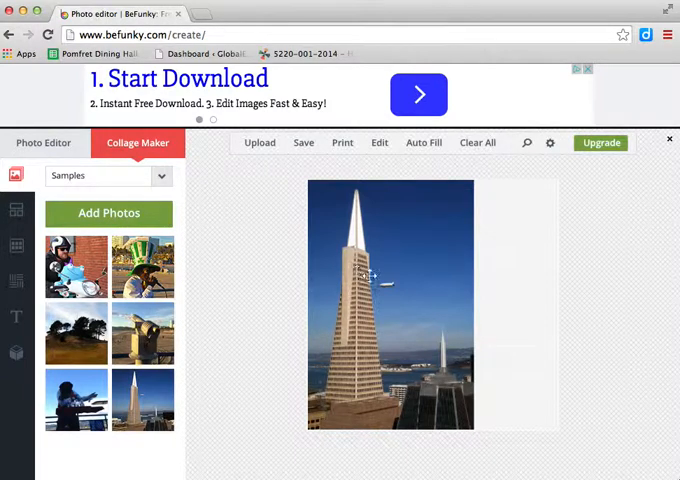
mouse_move(412, 202)
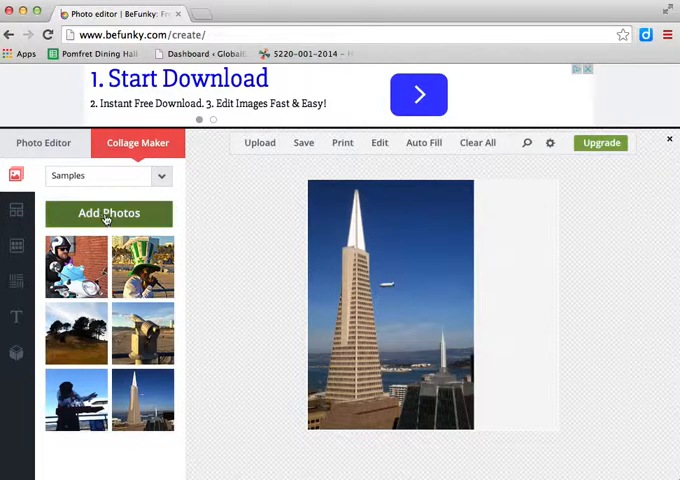
left_click(44, 142)
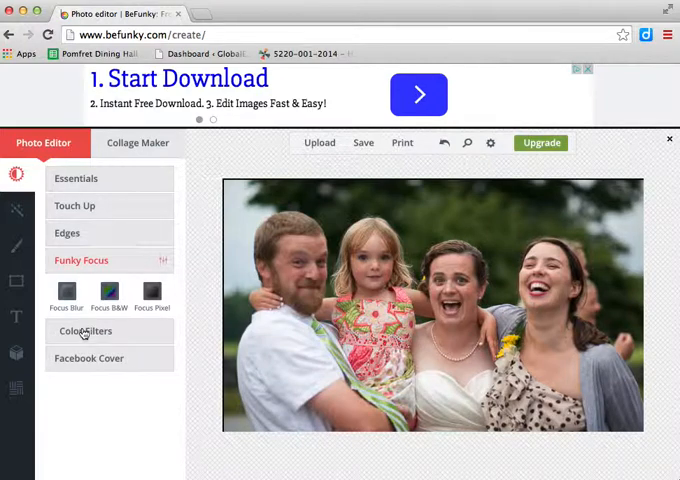
left_click(76, 178)
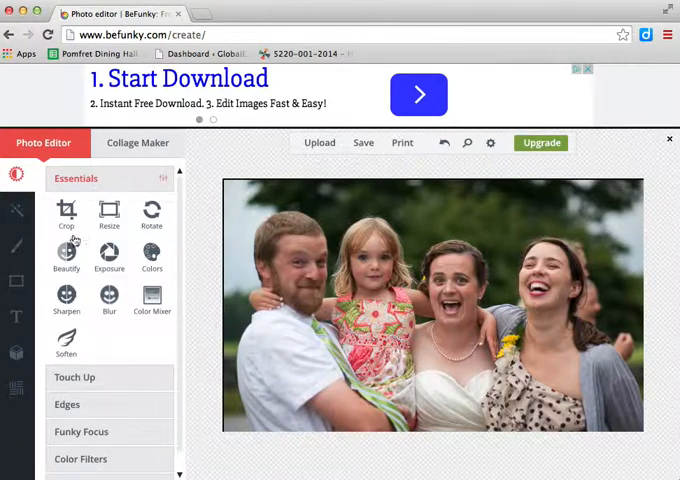
left_click(66, 260)
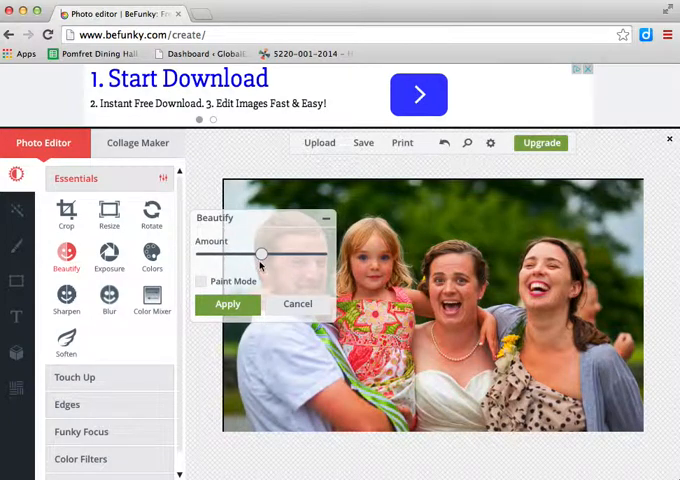
left_click_drag(262, 252, 250, 252)
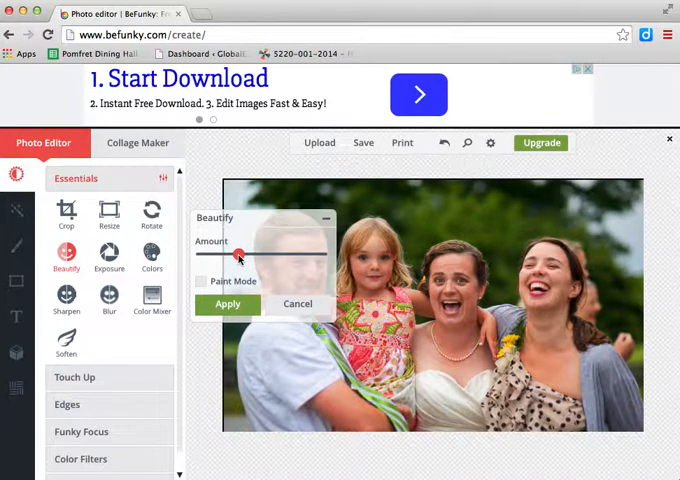
left_click_drag(238, 256, 252, 256)
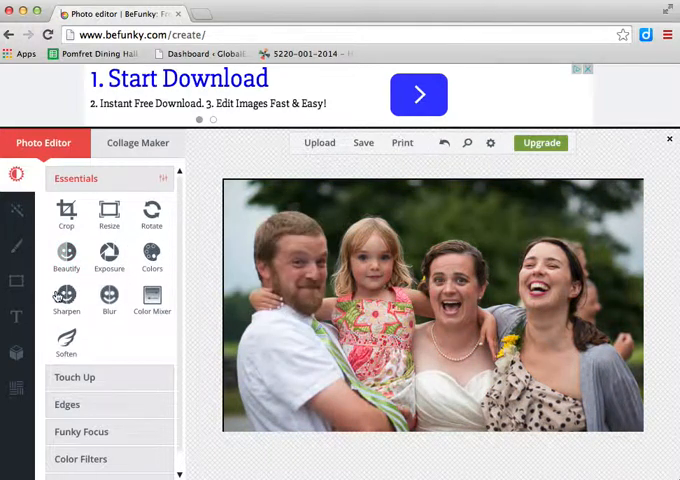
mouse_move(100, 214)
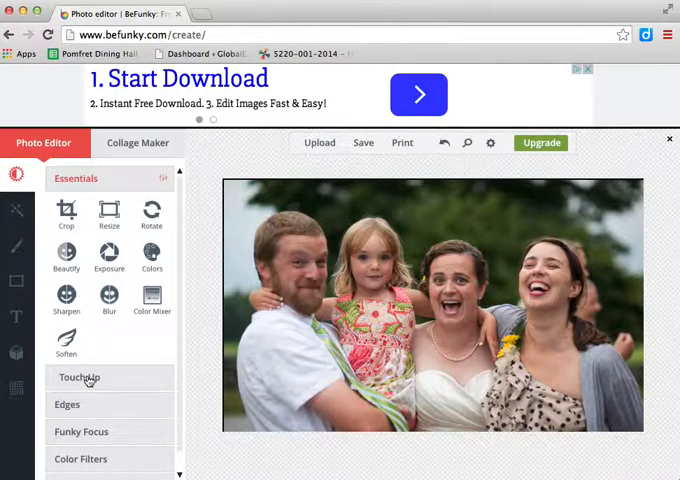
Reach the Facebook Cover crop under Touch Up > Edges, placing its frame over the photo.
left_click(80, 376)
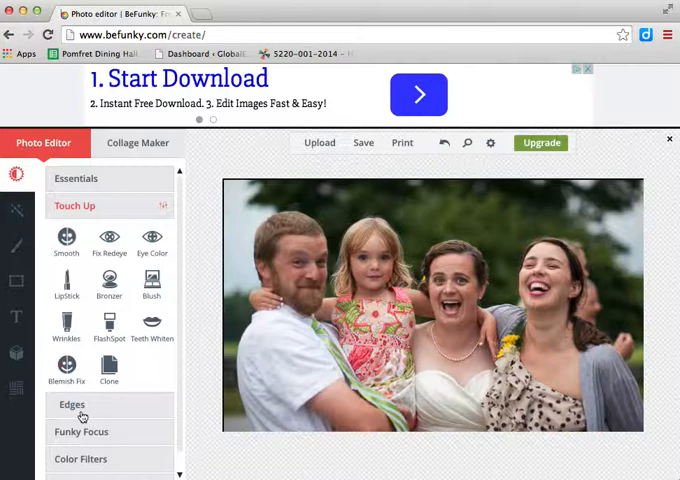
left_click(72, 404)
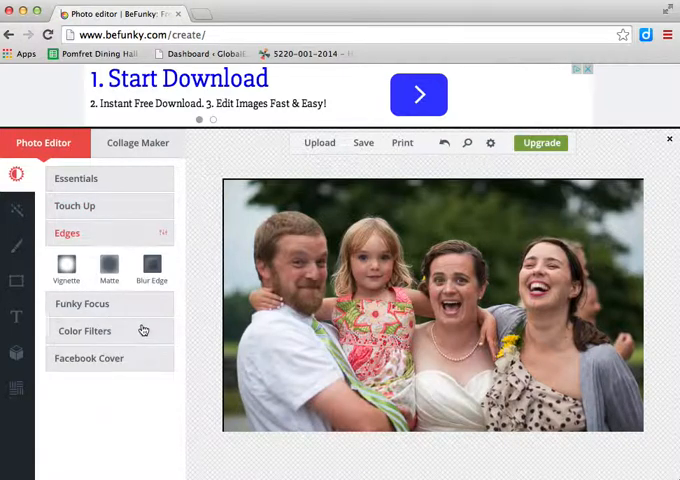
left_click(88, 356)
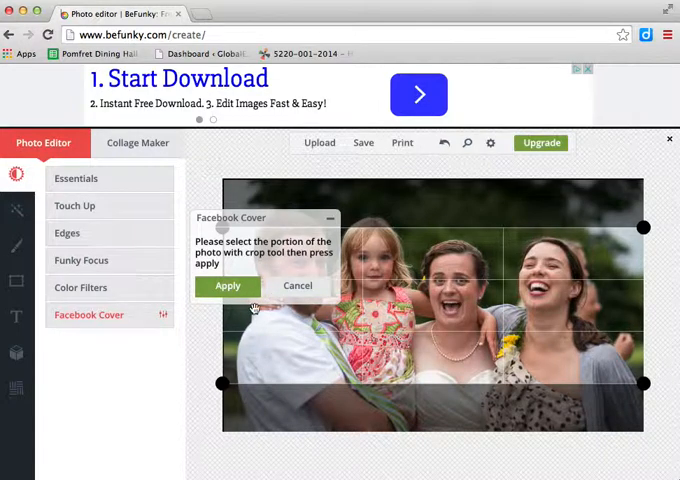
mouse_move(16, 208)
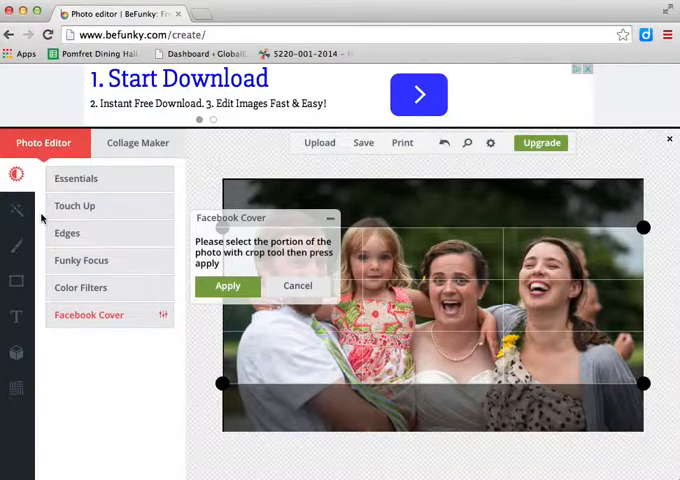
mouse_move(60, 218)
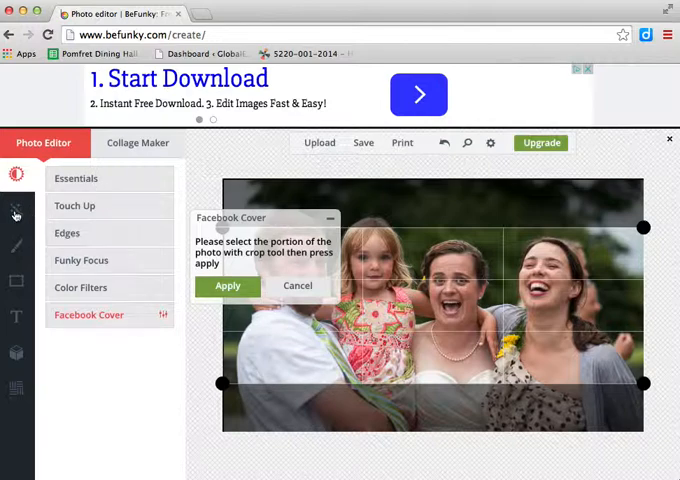
Try Watercolor and Inkify from the Artsy effects, then apply Underpainting #1 to the photo.
left_click(296, 284)
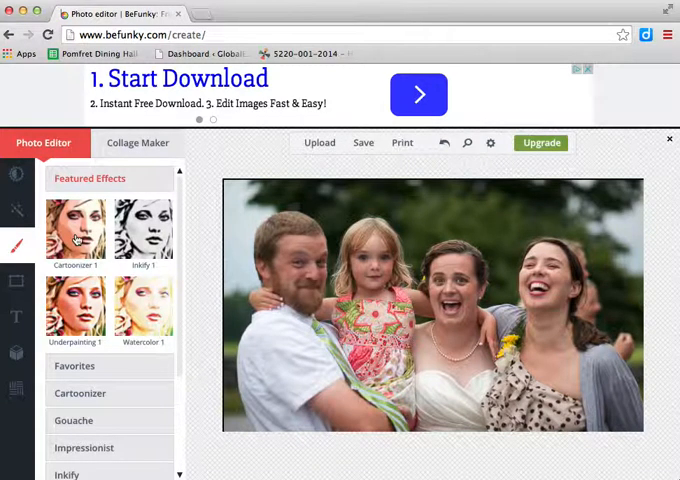
left_click(76, 230)
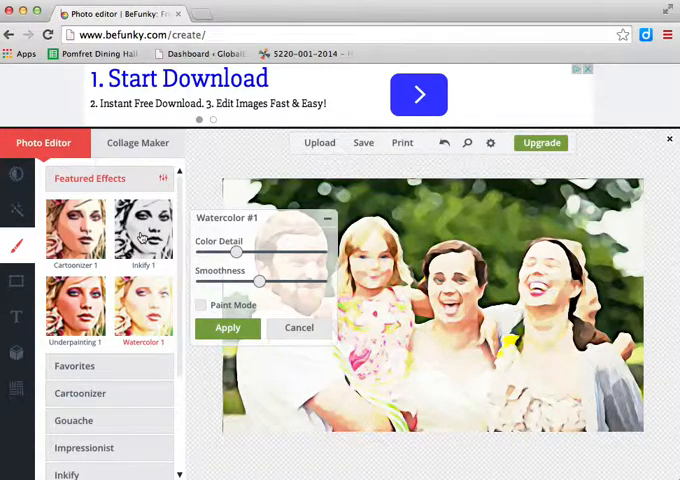
left_click(156, 230)
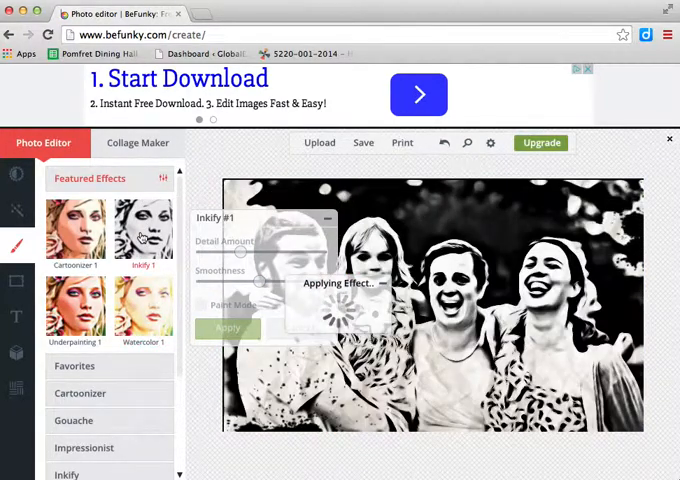
left_click(76, 302)
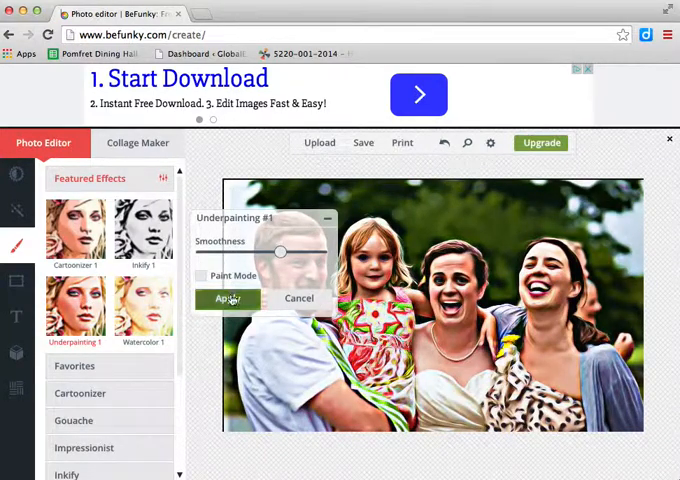
left_click(228, 298)
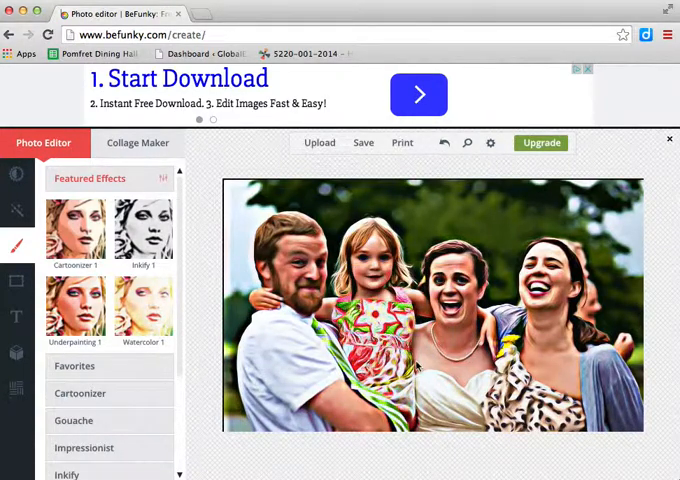
mouse_move(350, 172)
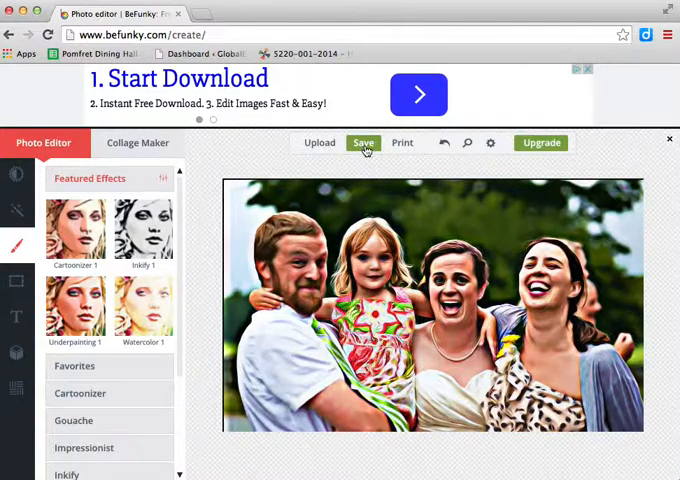
Choose a desktop save and rename the JPG file to TjHSWeddingShot.
left_click(362, 142)
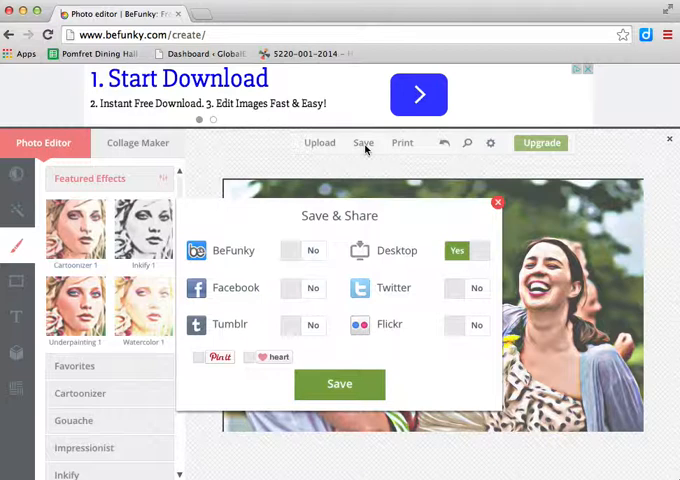
mouse_move(312, 352)
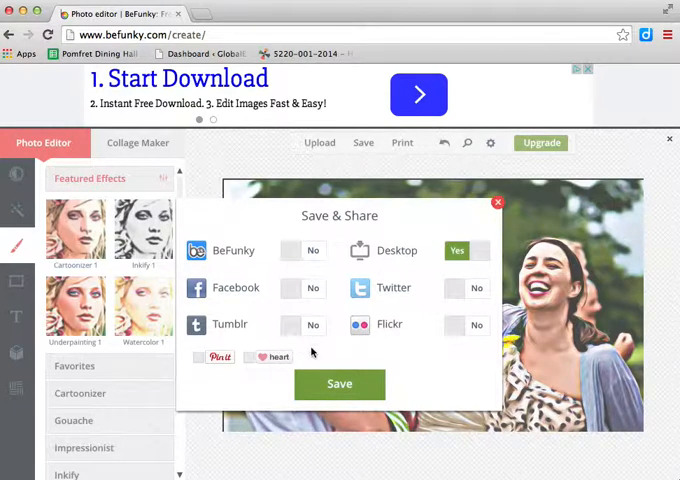
mouse_move(338, 444)
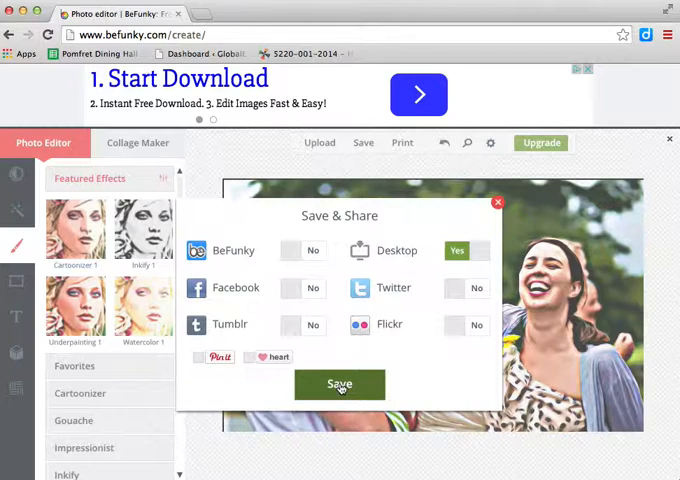
left_click(340, 384)
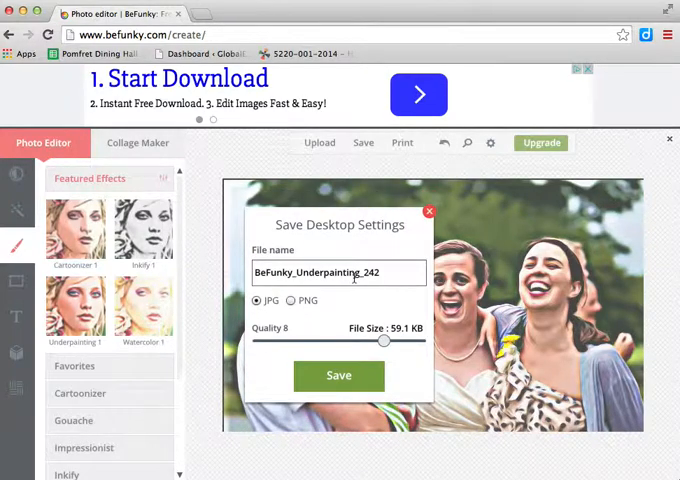
triple_click(338, 272)
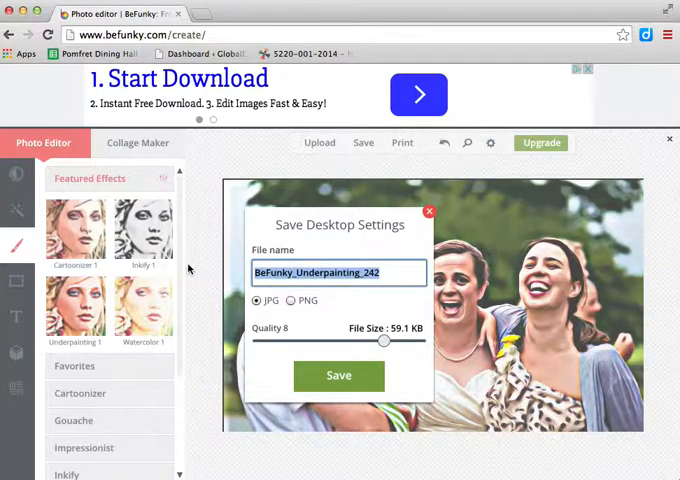
type("Tj")
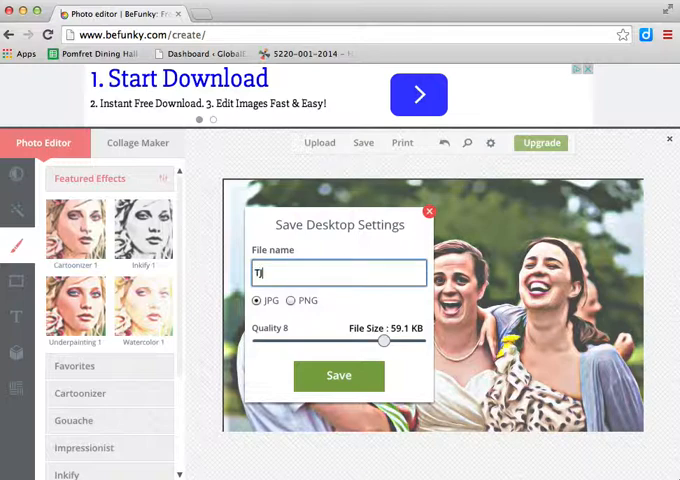
type("HS")
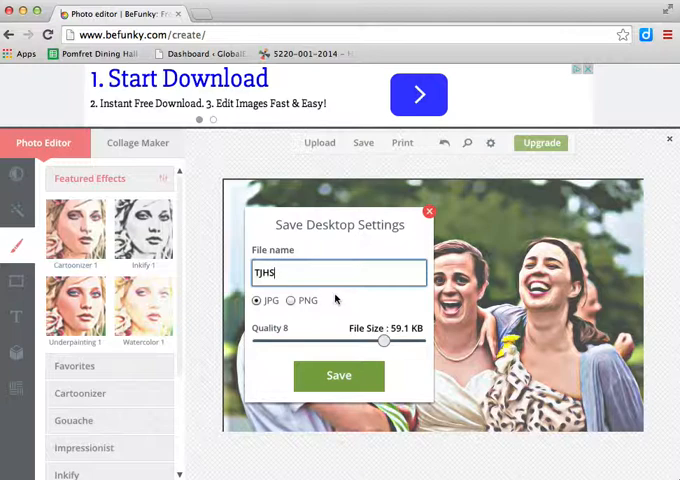
type("Wedding")
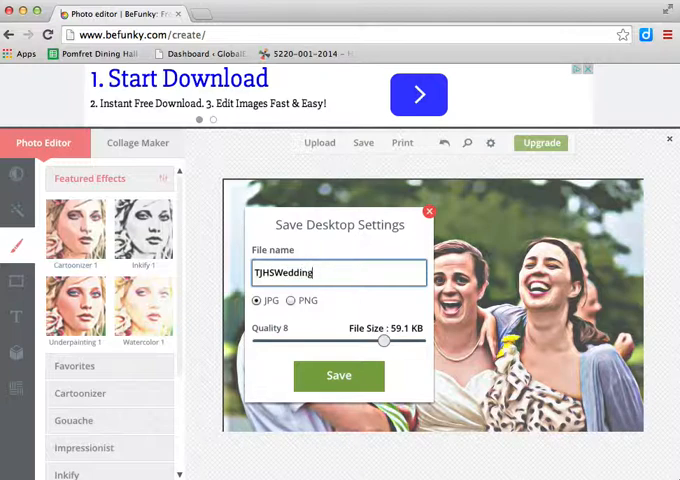
type("Shot")
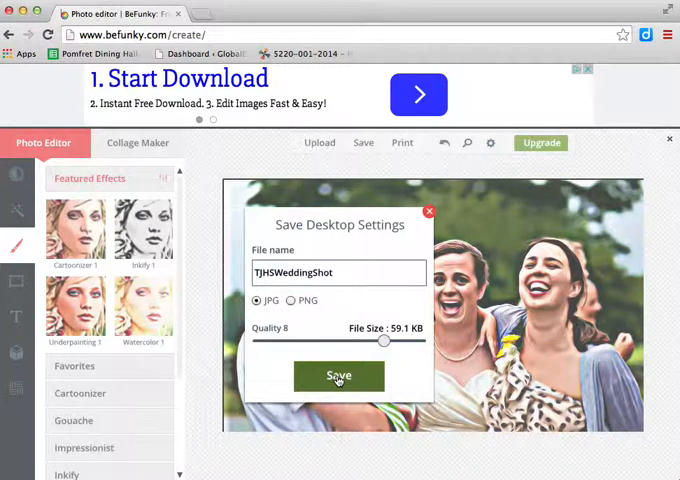
Save TjHSWeddingShot.jpg to the Desktop and dismiss the mobile apps popup.
left_click(340, 376)
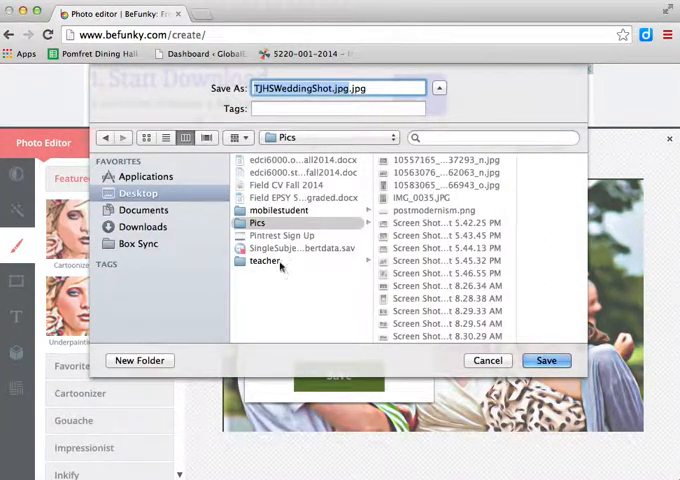
left_click(138, 192)
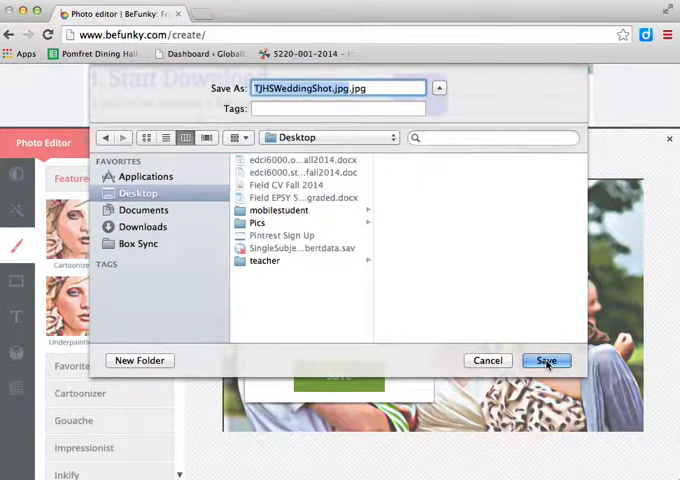
left_click(546, 360)
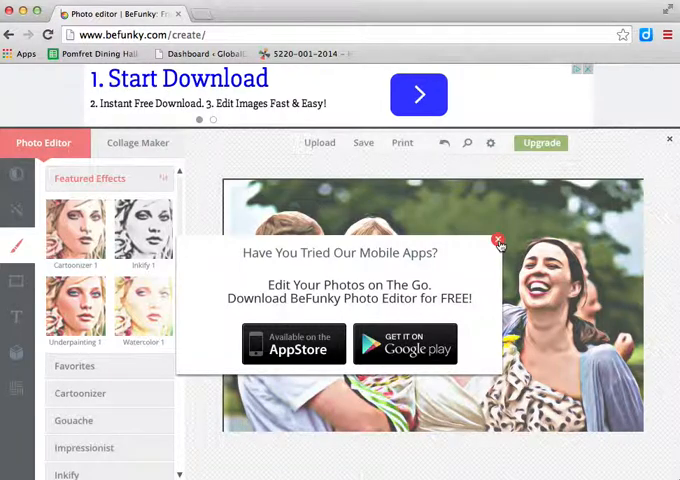
left_click(498, 240)
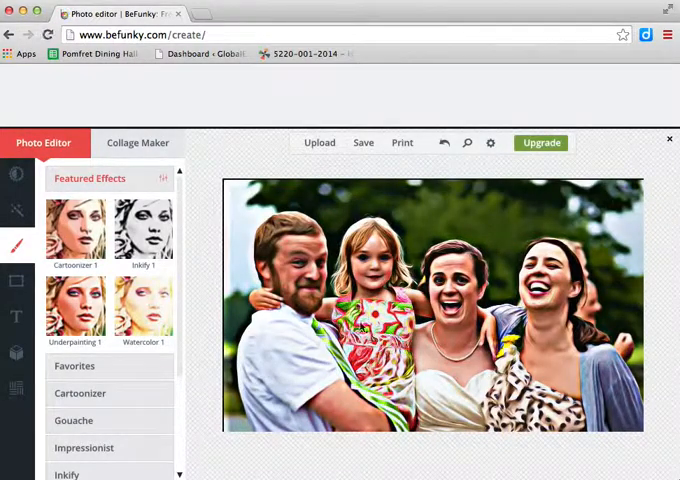